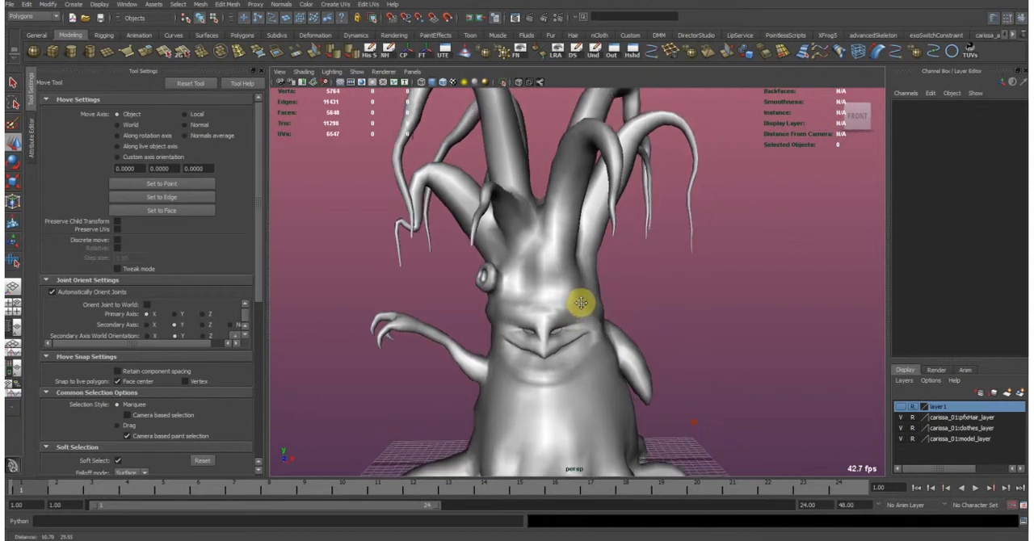
- Look around the tree model and select the tree mesh
drag(582, 302, 643, 275)
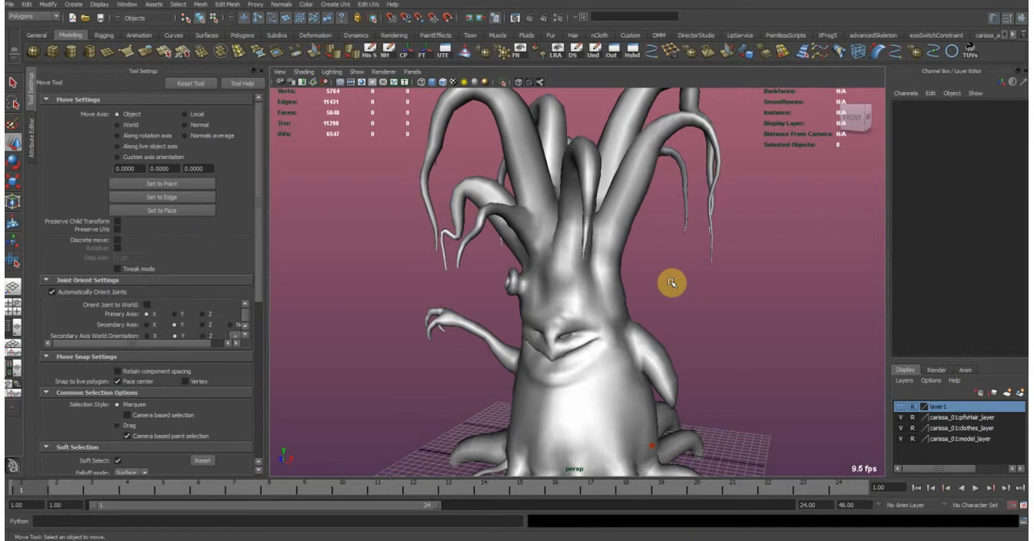
mouse_move(685, 278)
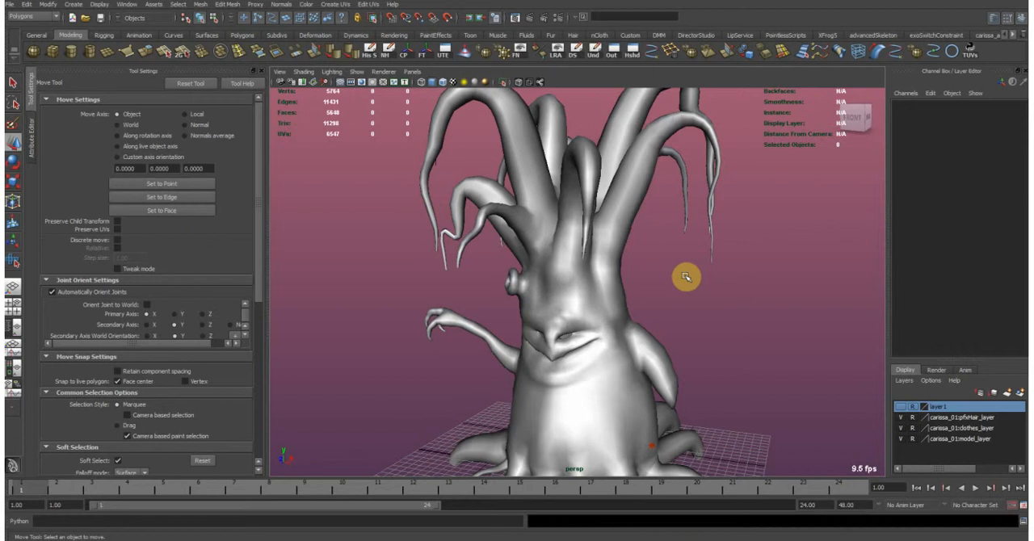
mouse_move(739, 294)
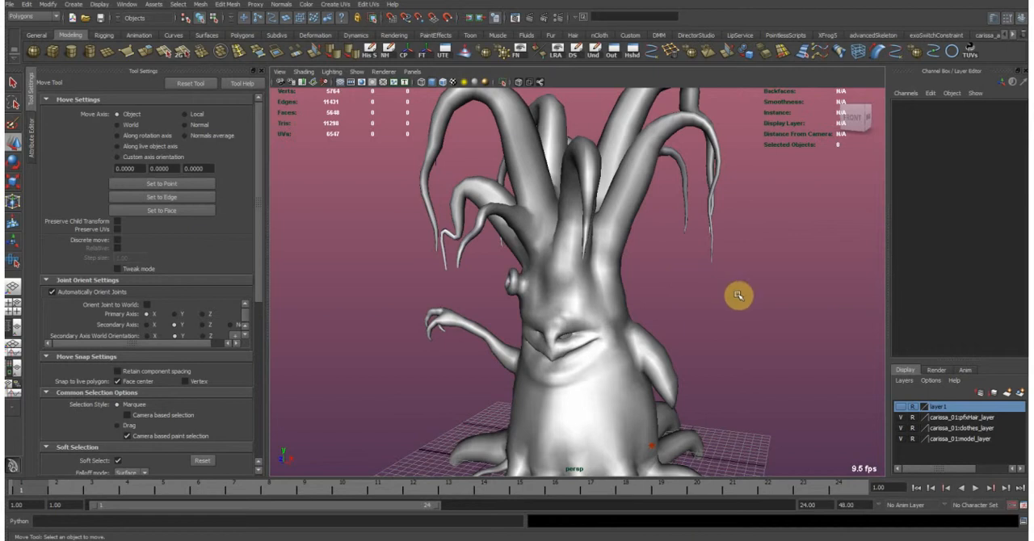
drag(737, 294, 656, 328)
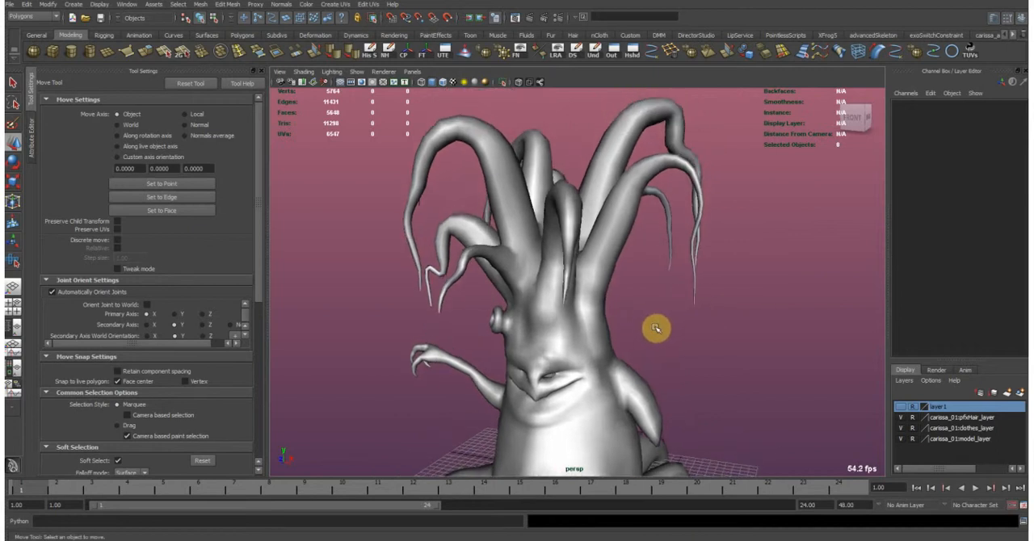
click(656, 326)
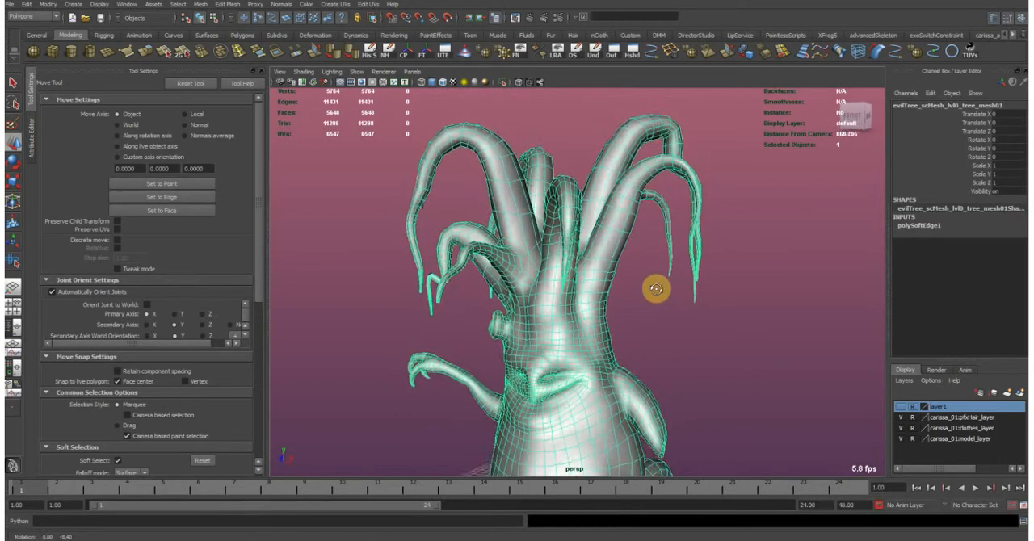
- Move in on the roots and frame the long thin hanging root from several sides
drag(654, 288, 646, 301)
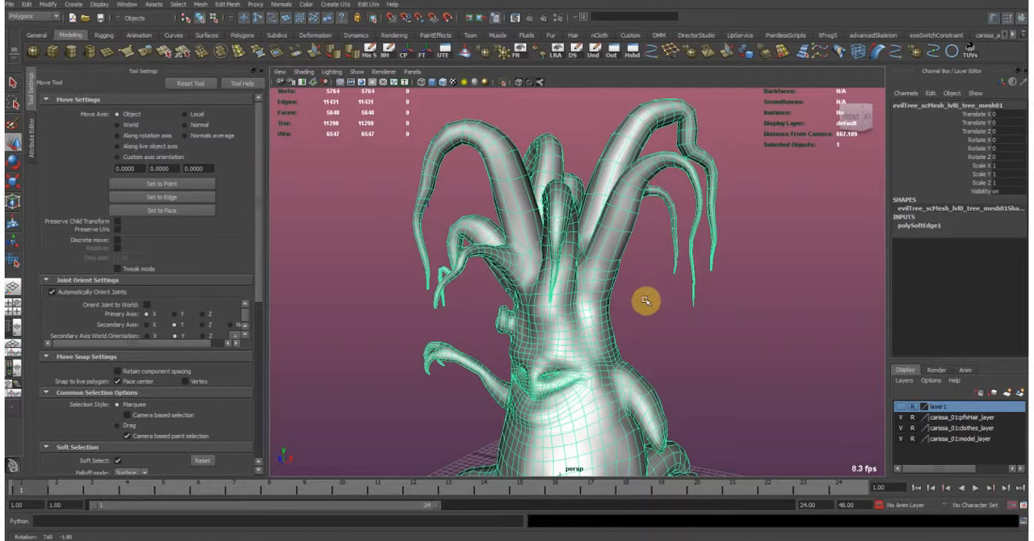
drag(646, 301, 540, 275)
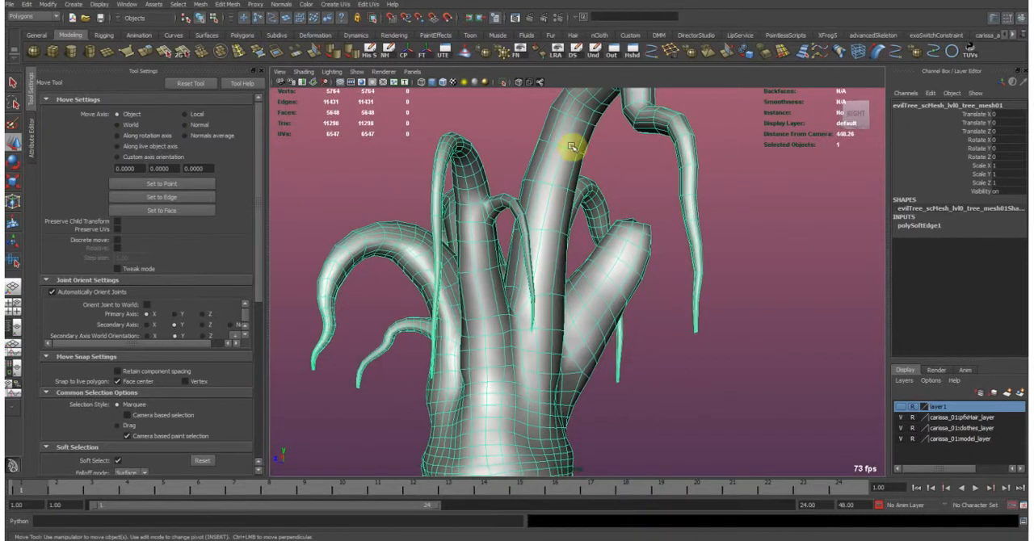
drag(572, 147, 693, 324)
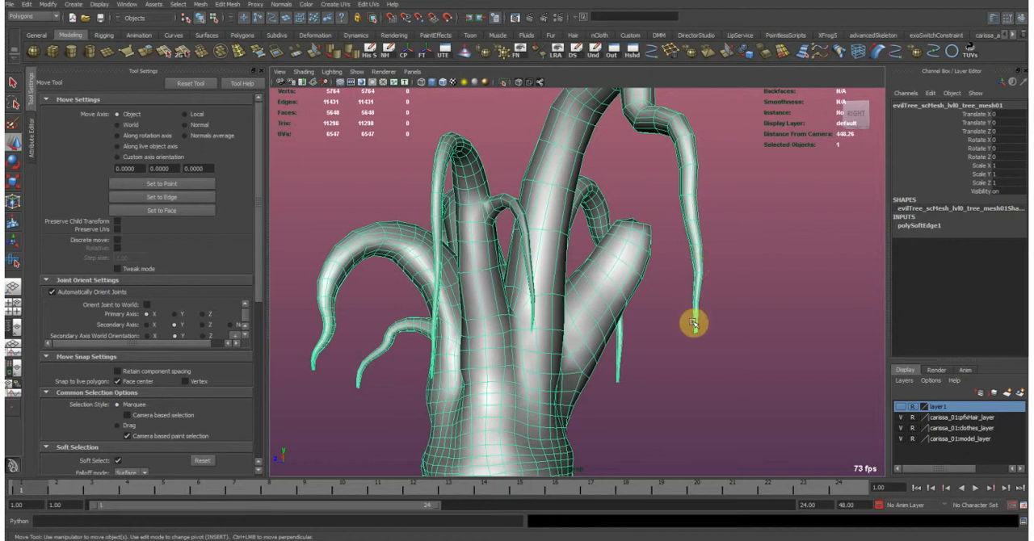
drag(714, 323, 618, 97)
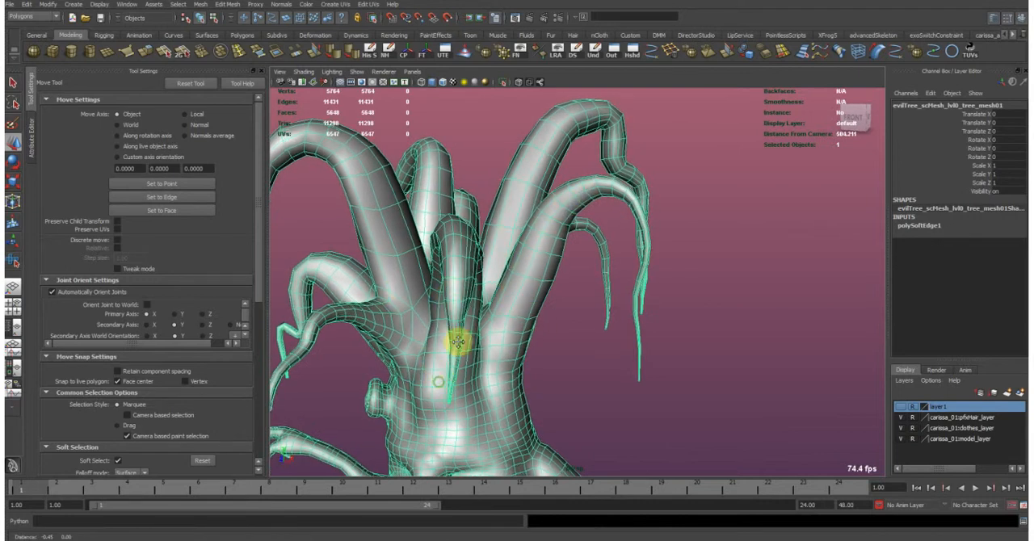
drag(485, 339, 498, 218)
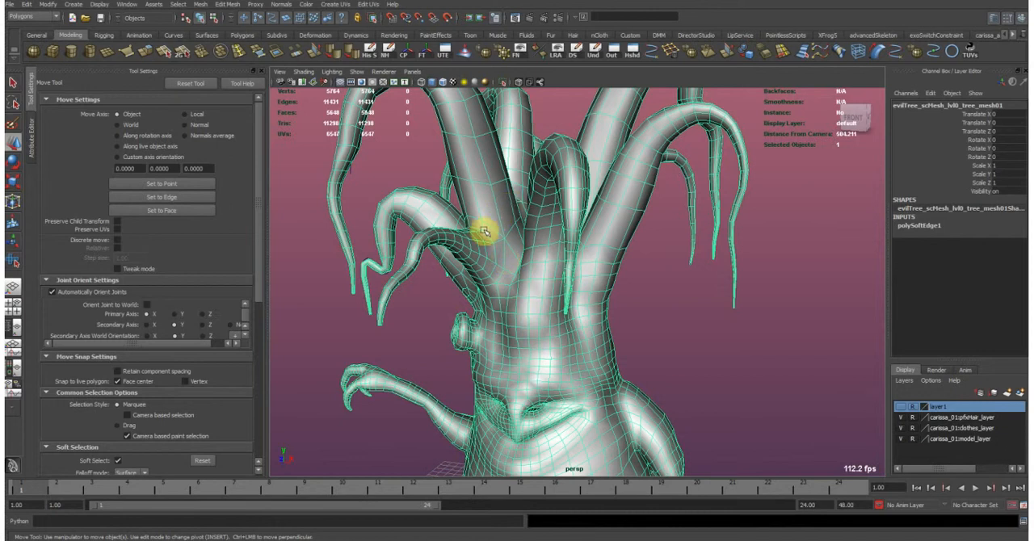
mouse_move(573, 210)
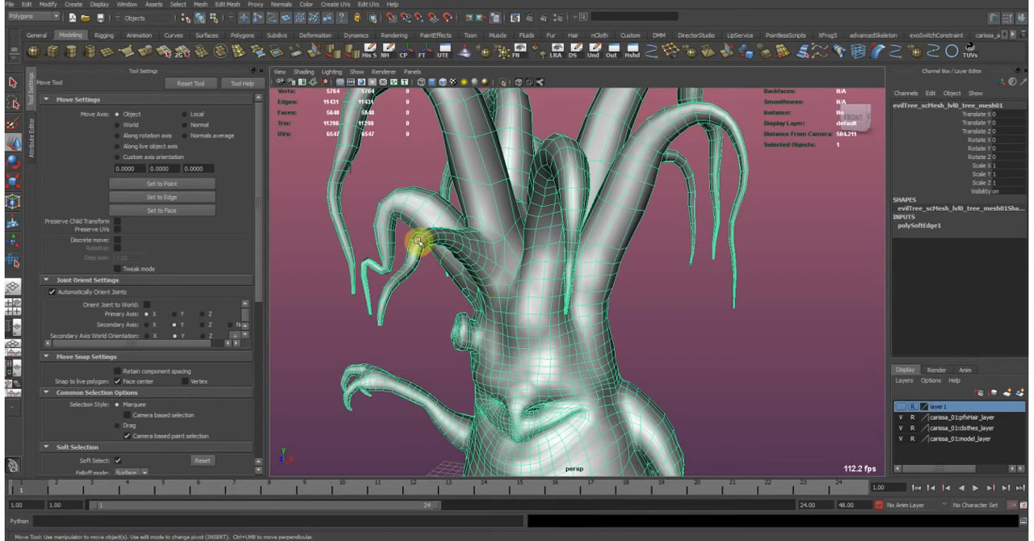
drag(418, 244, 524, 217)
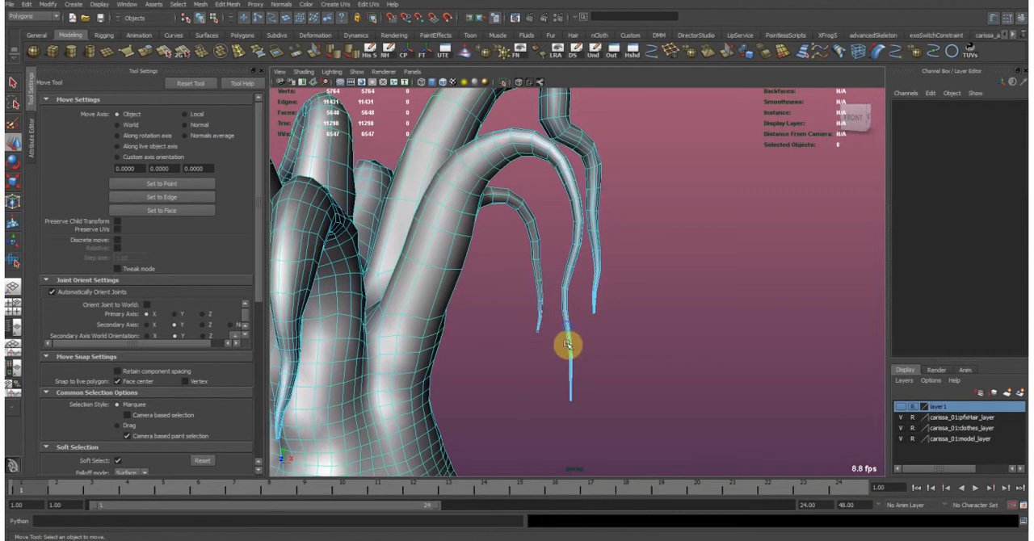
- Apply Automatic Mapping to the root's faces and show the result in the UV Texture Editor
click(567, 344)
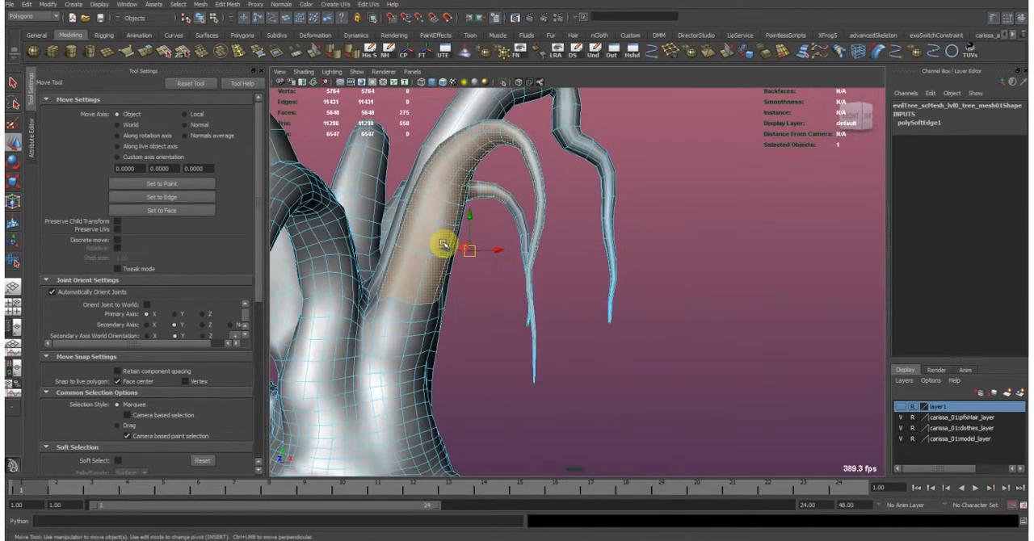
click(333, 5)
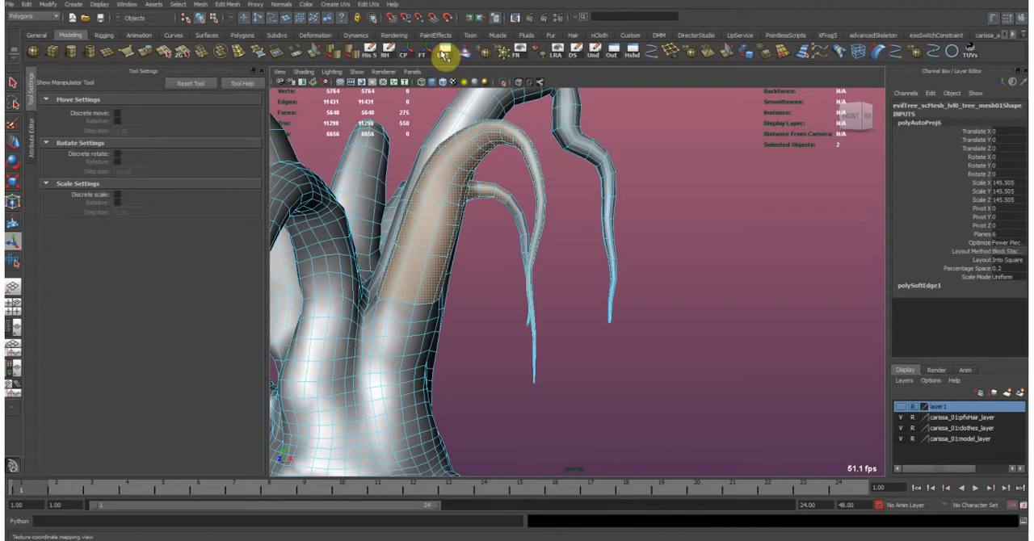
click(444, 55)
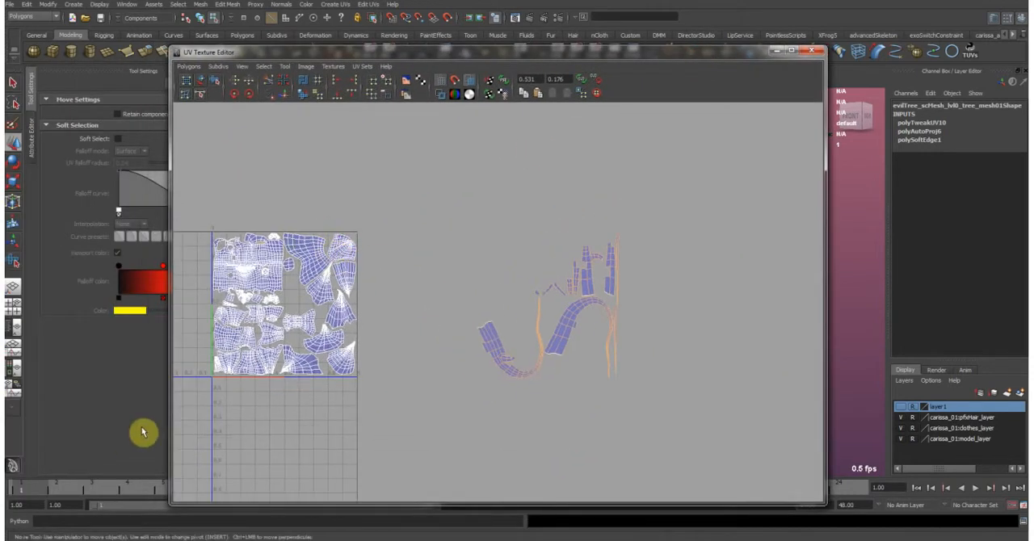
- Sew the root's separate UV shells into one continuous strip with Move and Sew UV Edges
click(813, 51)
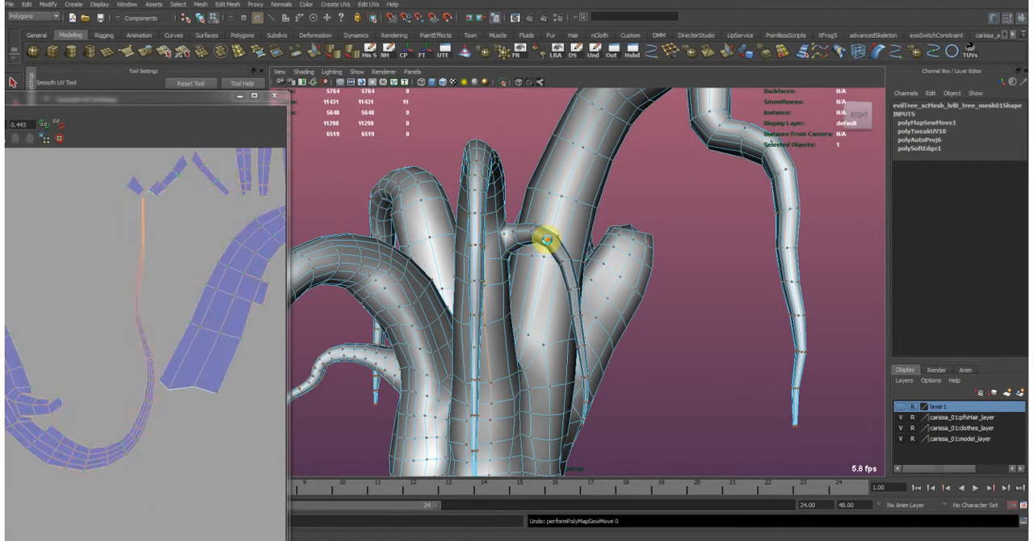
- Clear the selection and turn the view to the short stubby roots at the tree's base
click(485, 243)
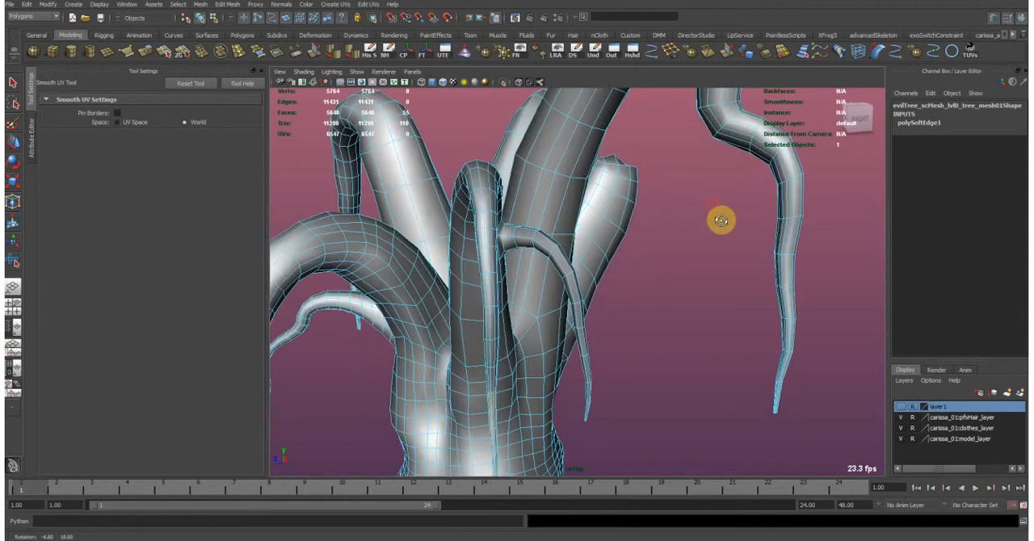
drag(719, 219, 630, 250)
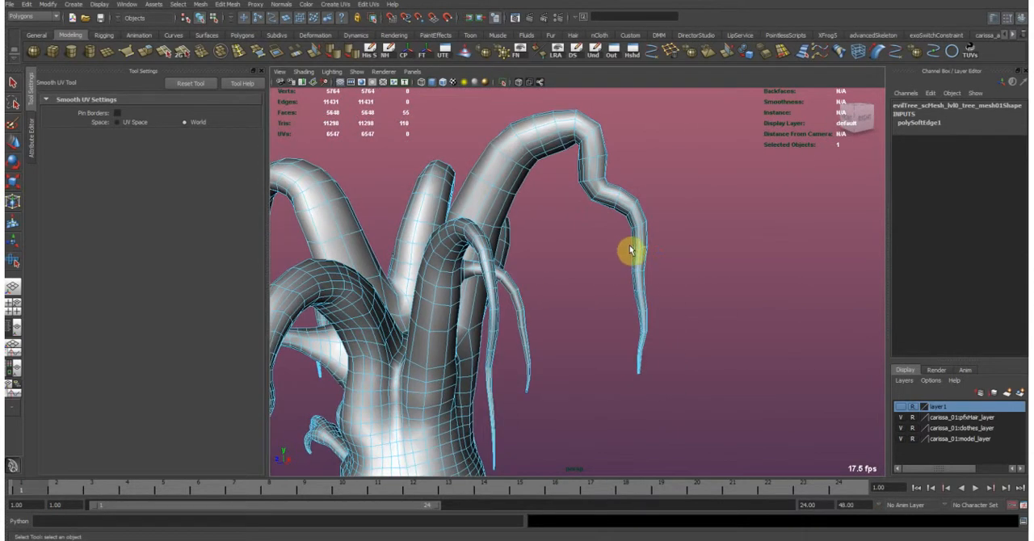
drag(630, 250, 631, 280)
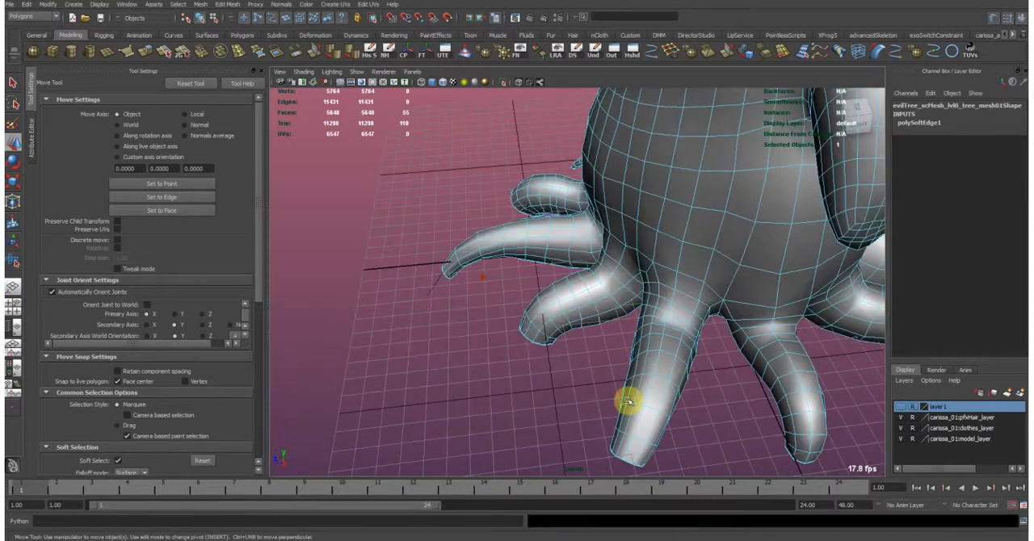
- Turn toward one stubby root and bring up the Polygons menu of UV operations
drag(627, 401, 646, 302)
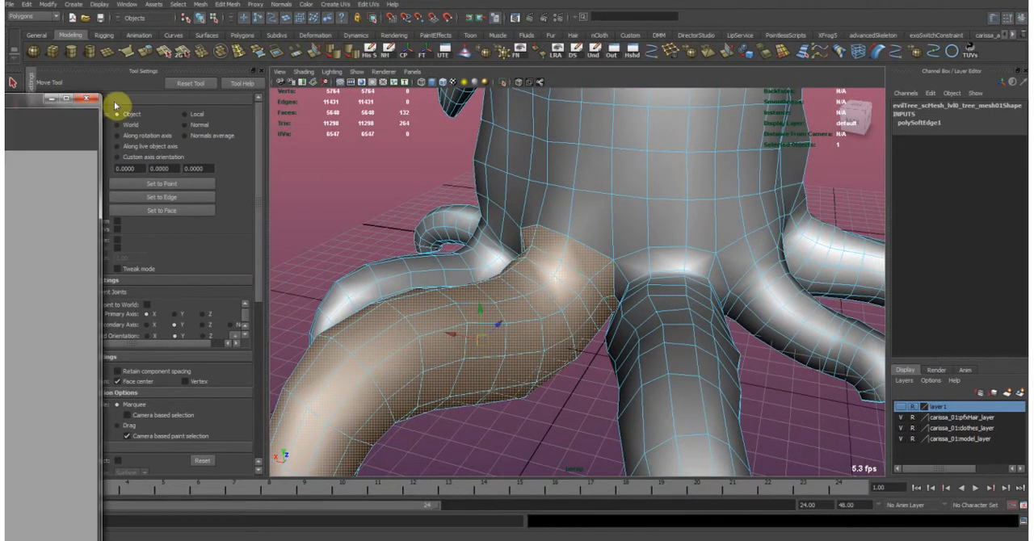
click(175, 75)
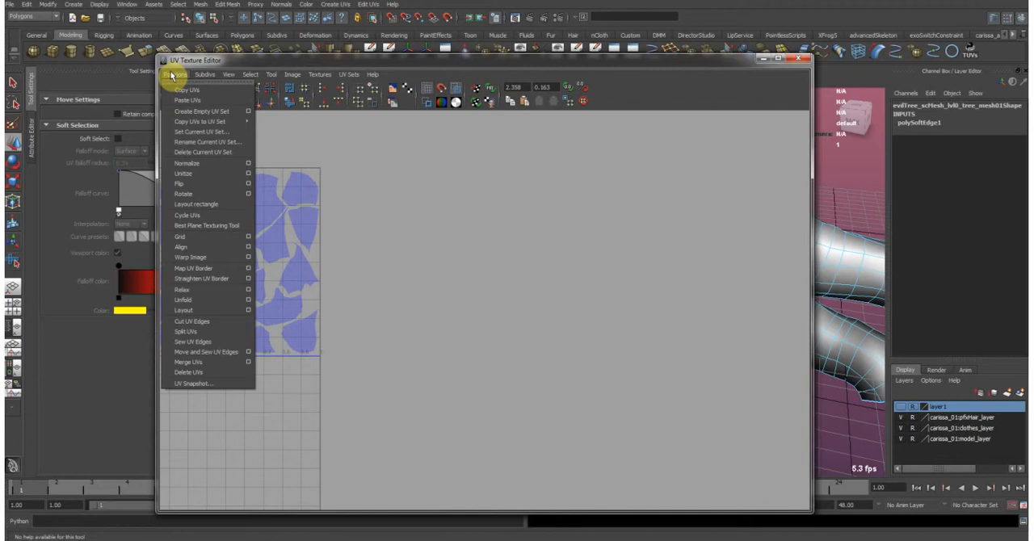
mouse_move(217, 179)
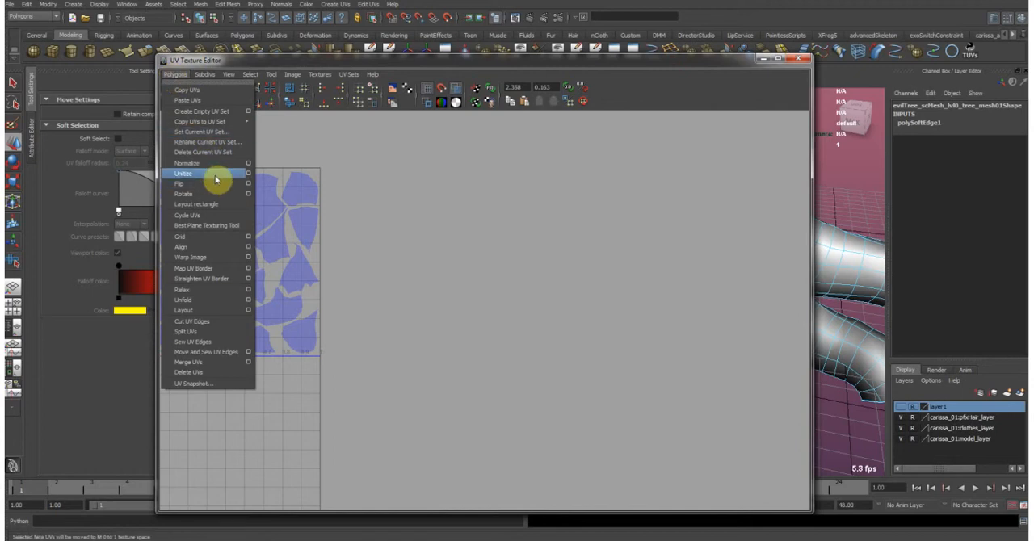
- Unitize the root's UVs so every face is stacked in the full 0-1 square
click(184, 173)
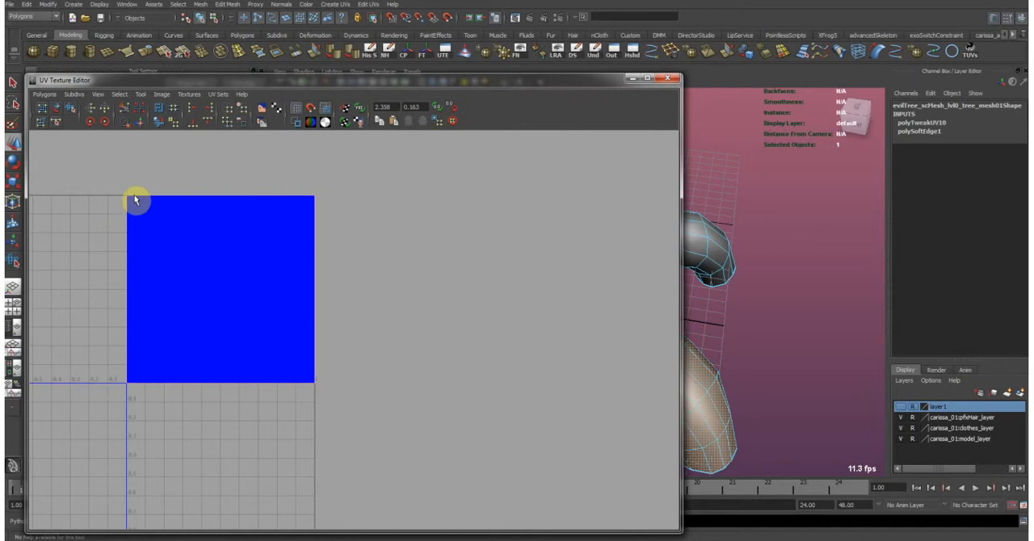
mouse_move(130, 198)
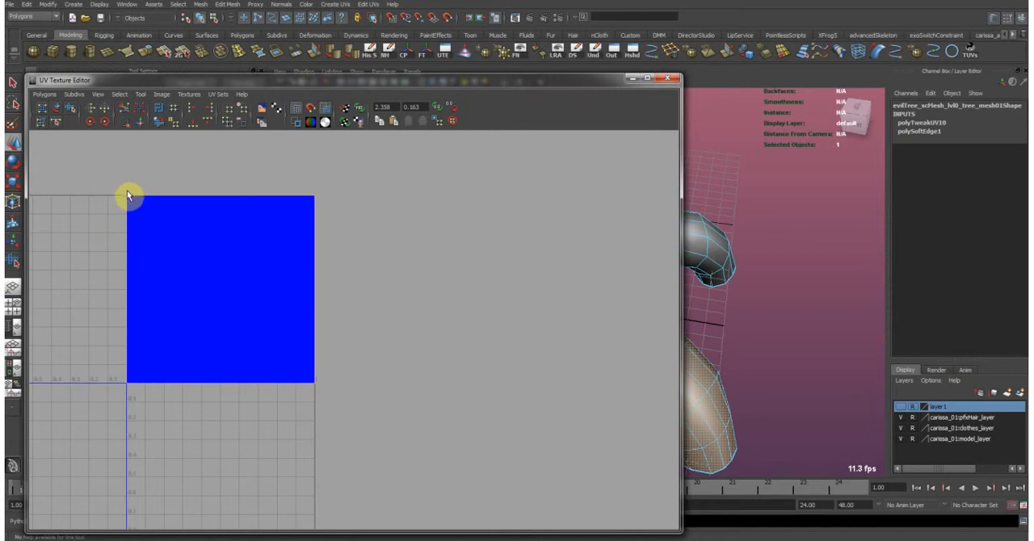
mouse_move(128, 206)
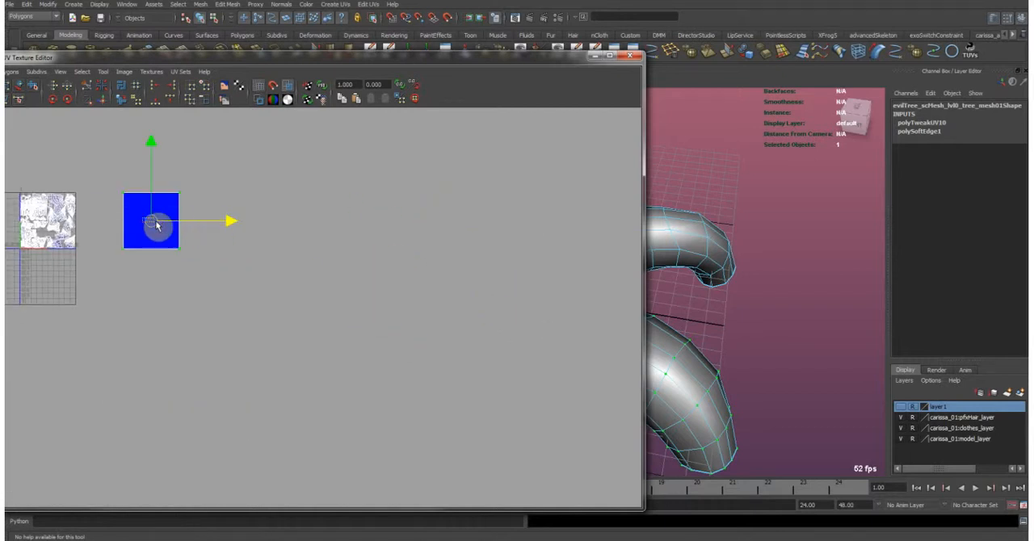
- Reposition the stacked square and pick the strip of faces along the root for sewing
drag(152, 223, 352, 311)
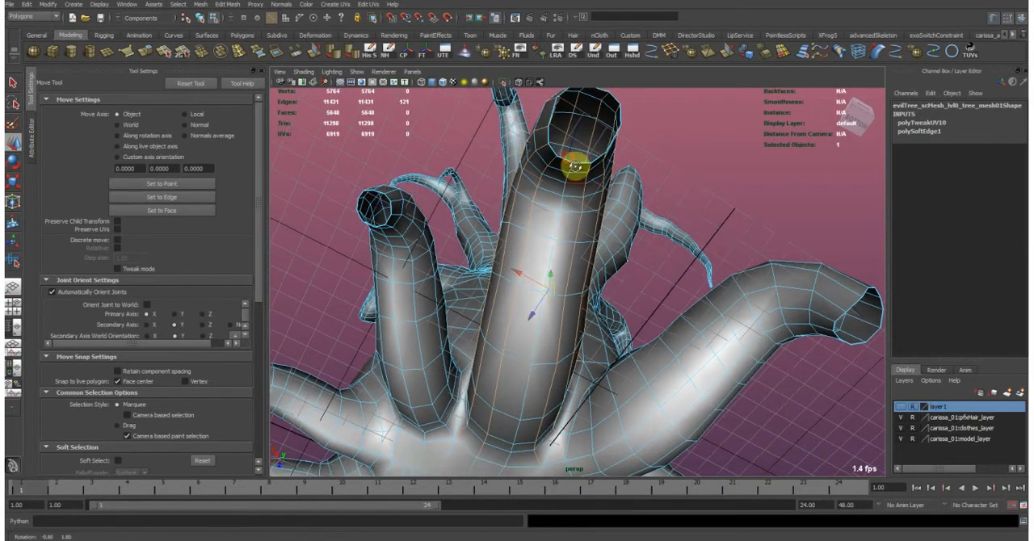
drag(574, 283, 520, 331)
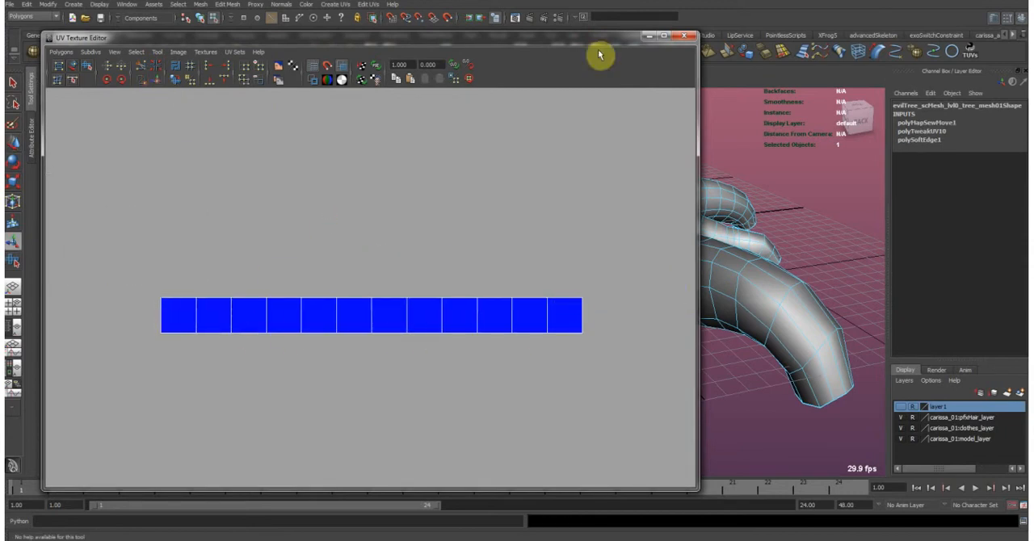
mouse_move(178, 283)
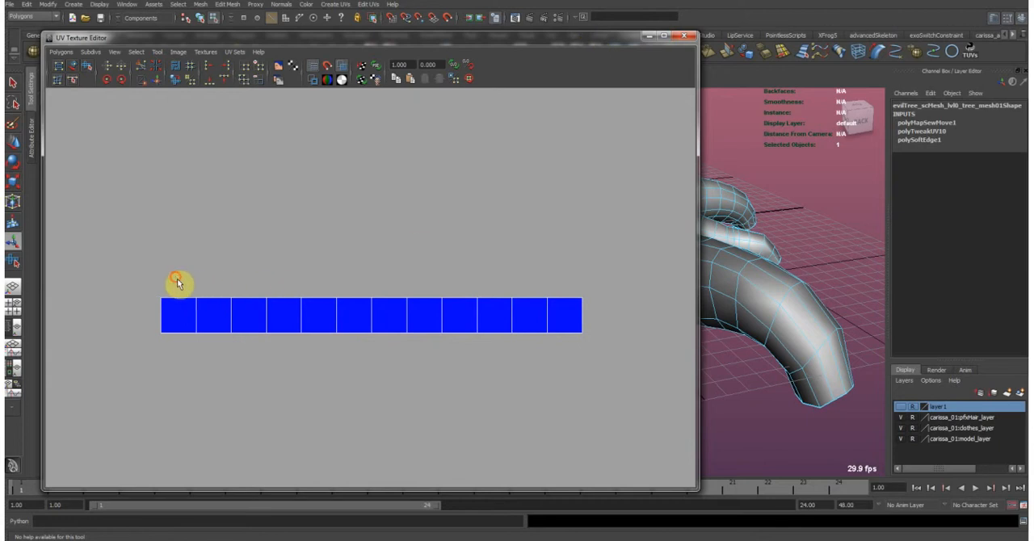
mouse_move(559, 309)
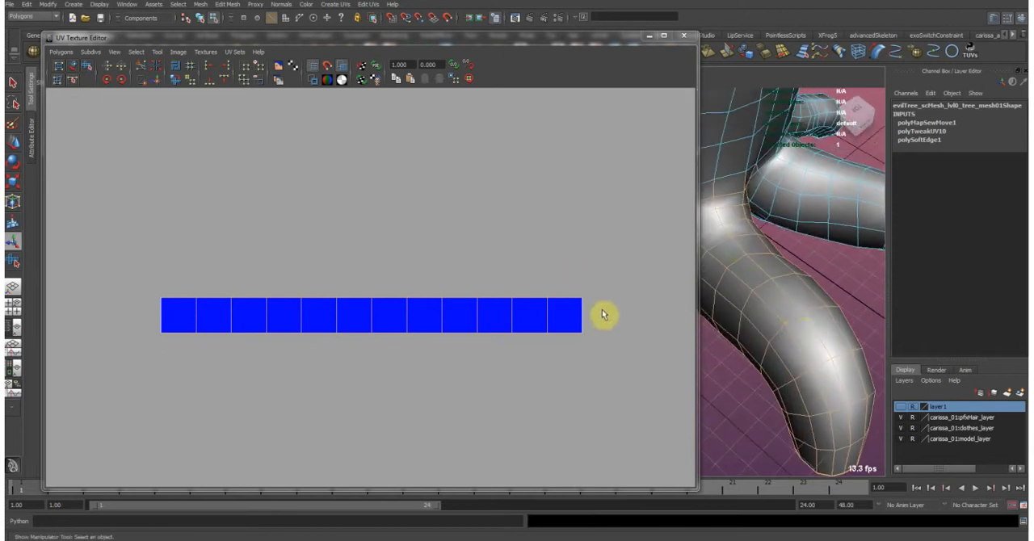
mouse_move(763, 252)
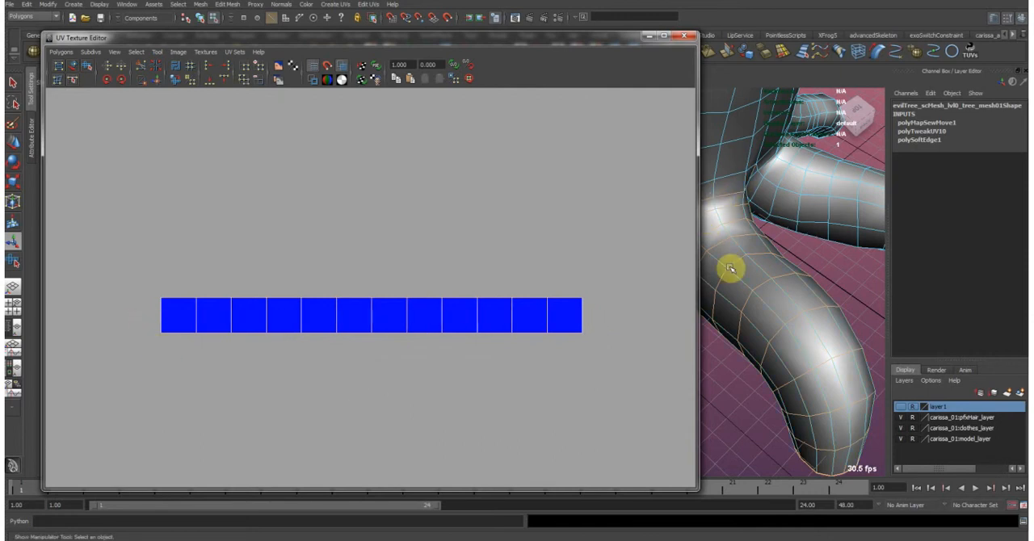
mouse_move(158, 88)
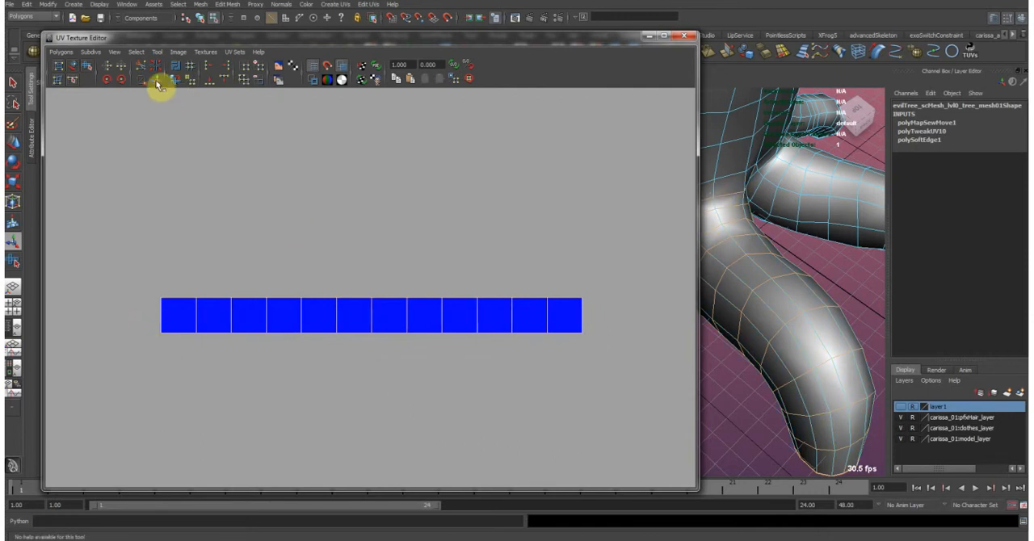
mouse_move(158, 84)
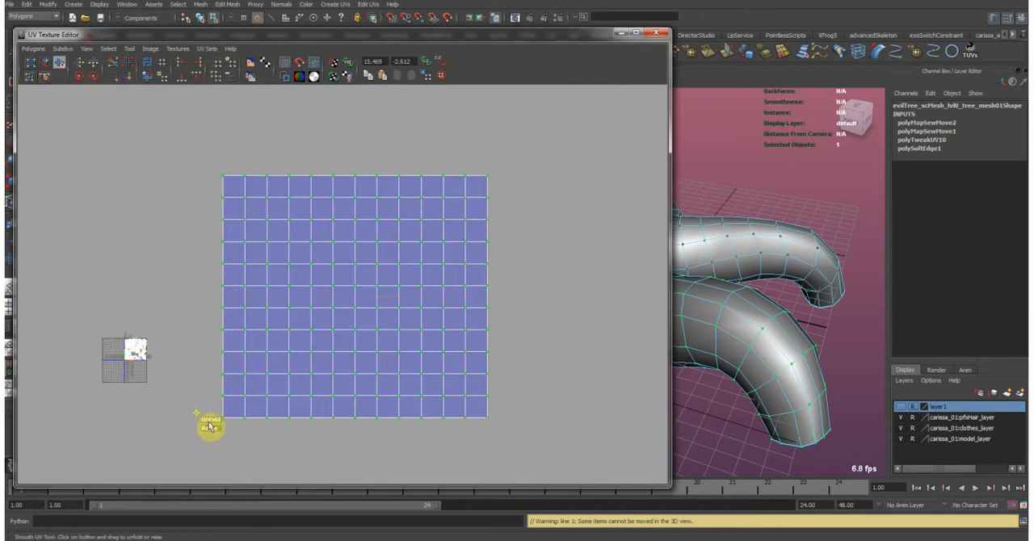
- Unfold the root's square grid into a relaxed shell and check the roots in the viewport
click(210, 420)
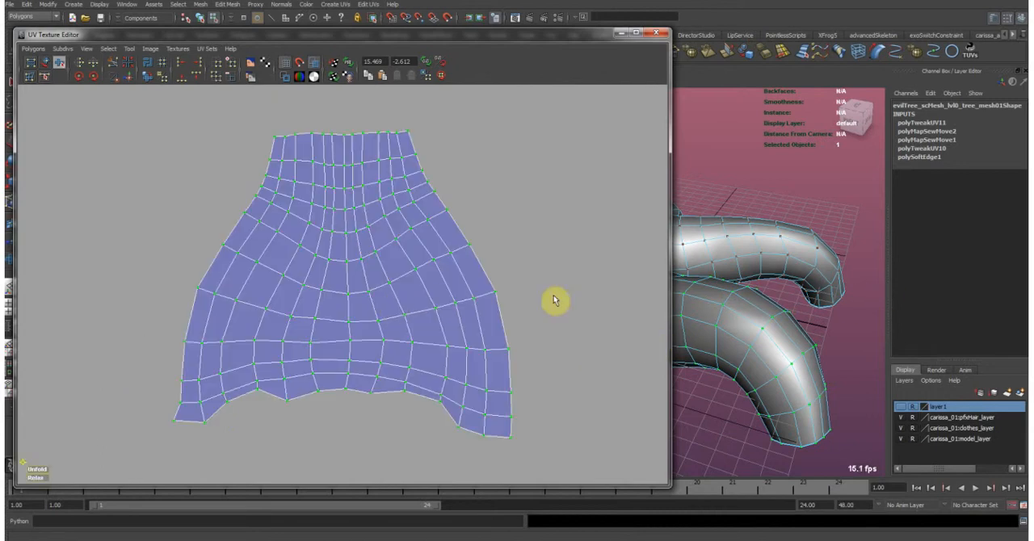
mouse_move(762, 330)
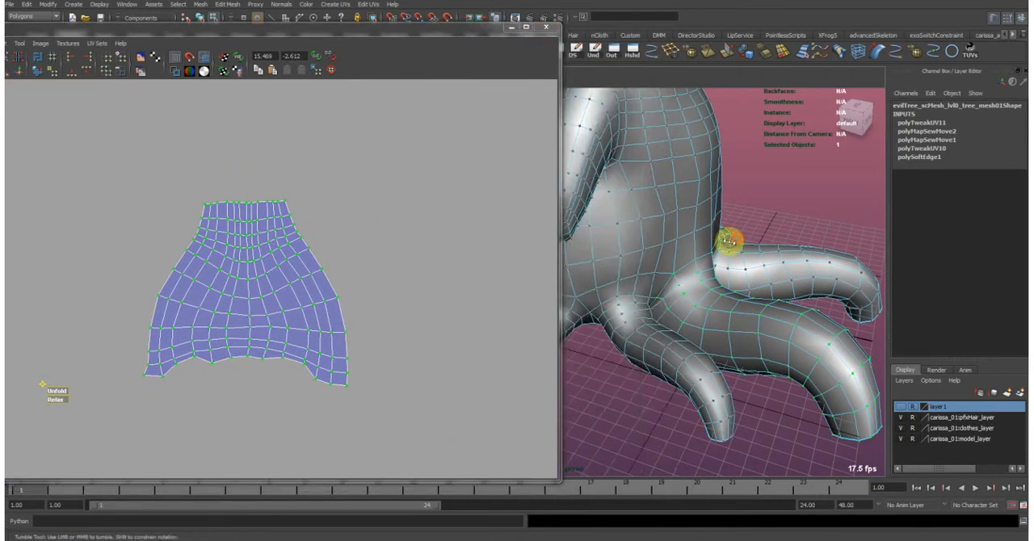
drag(730, 242, 627, 266)
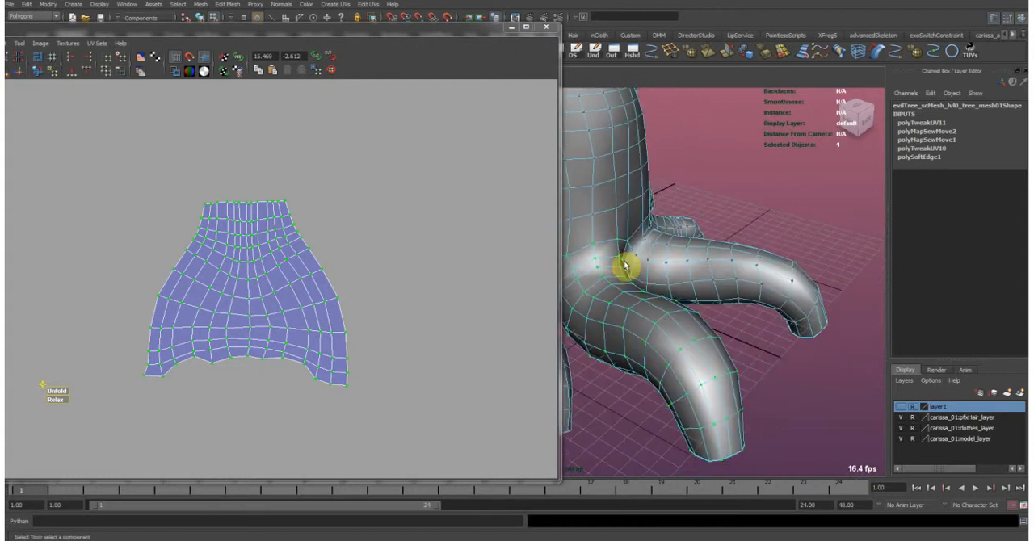
mouse_move(574, 249)
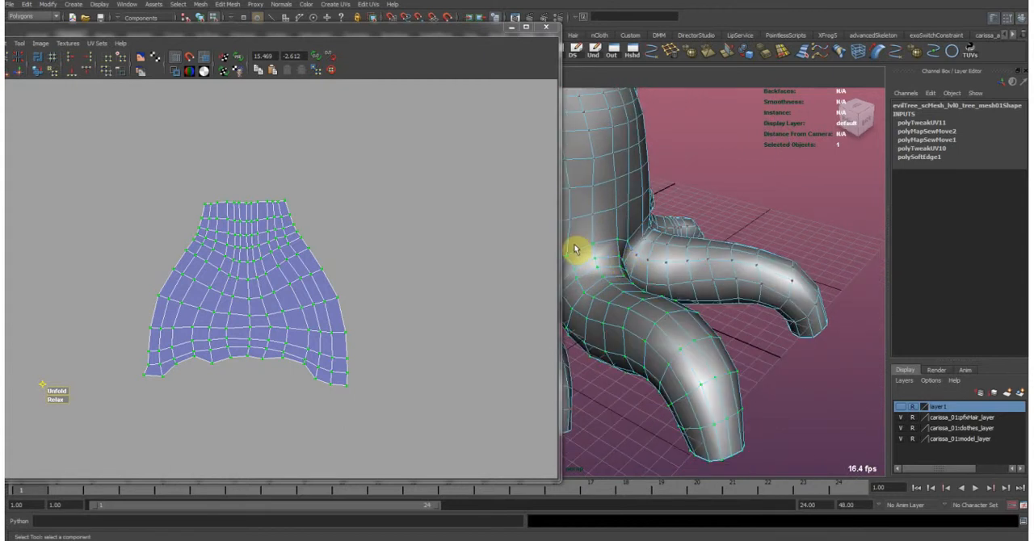